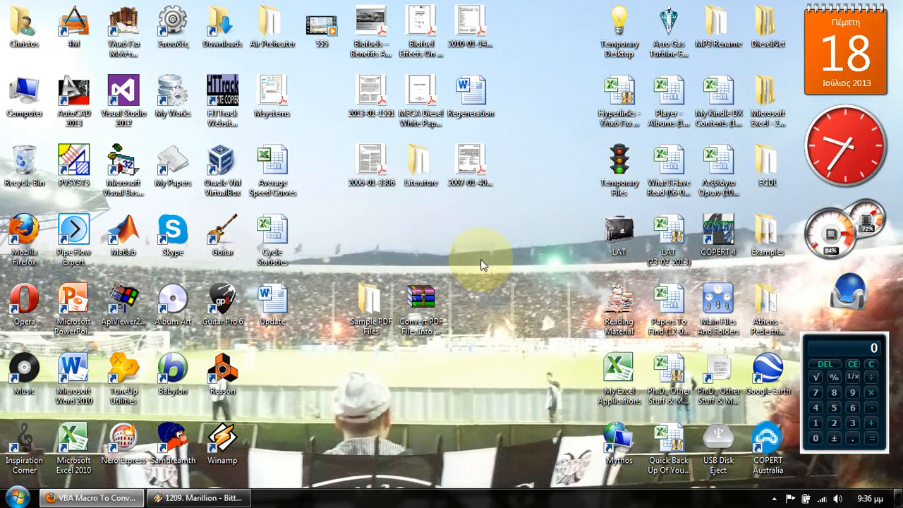
pyautogui.moveTo(457, 285)
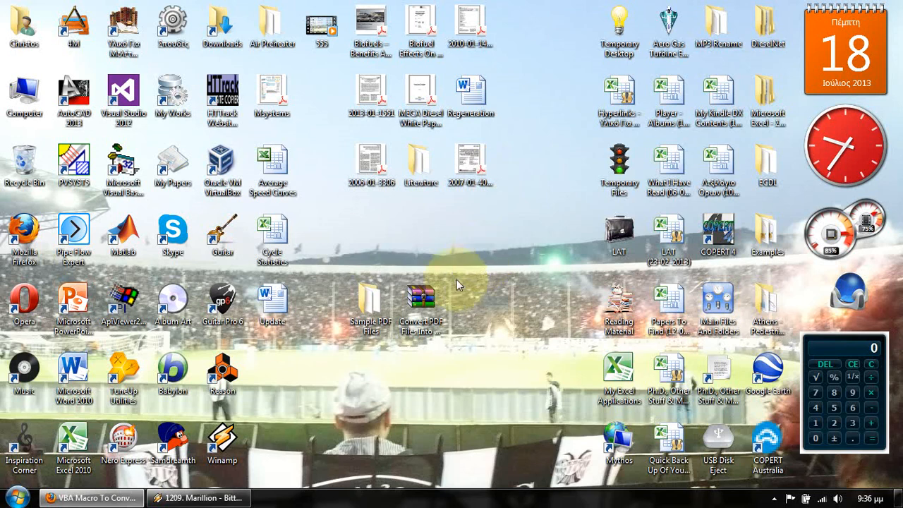
# Extract the Convert PDF Files zip onto the desktop via Extract Here
pyautogui.rightClick(420, 296)
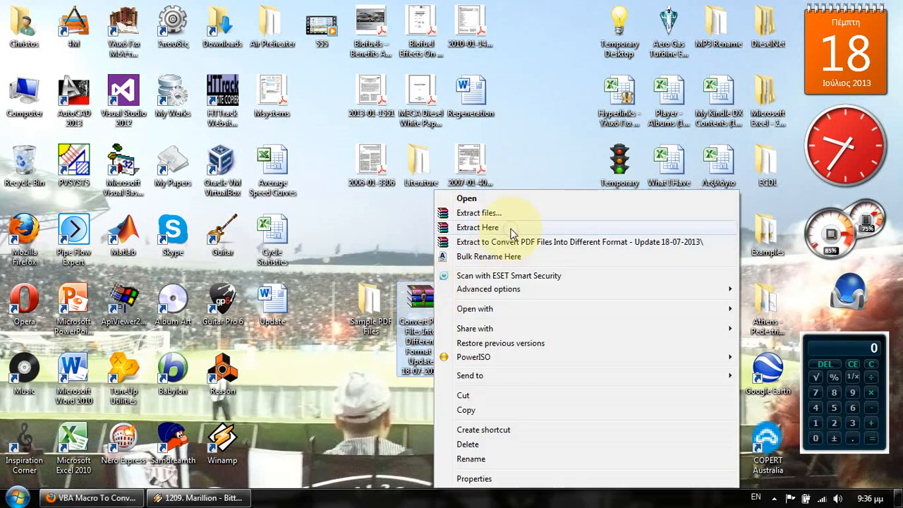
pyautogui.click(477, 227)
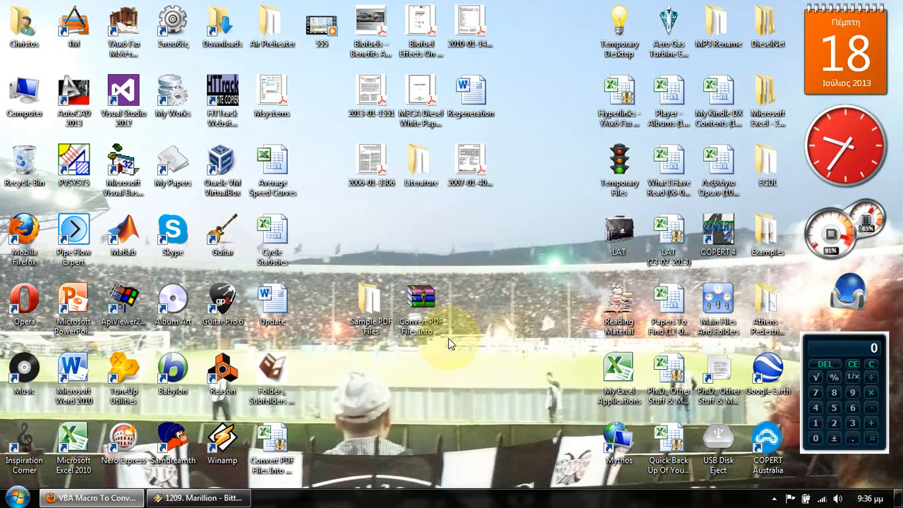
# List the Sample PDF Files folder's PDFs into a new sheet, then exit the file-listing tool
pyautogui.doubleClick(270, 370)
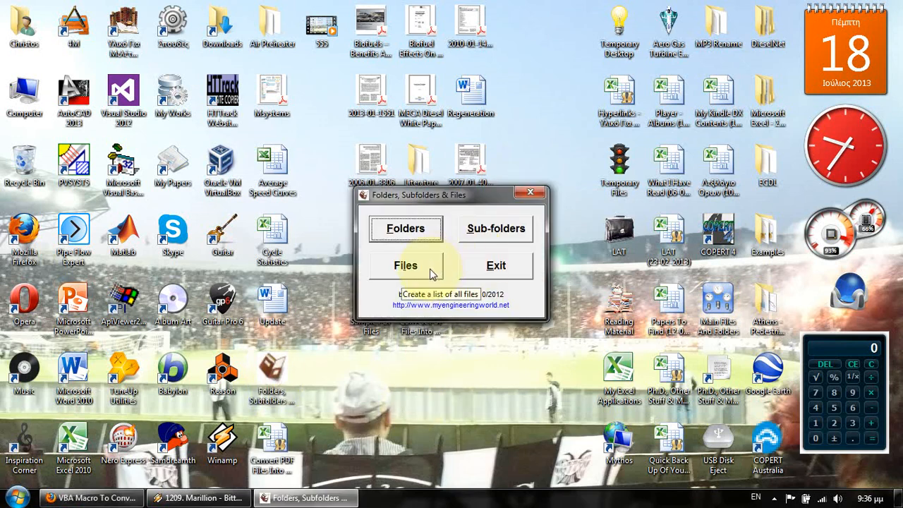
pyautogui.click(406, 265)
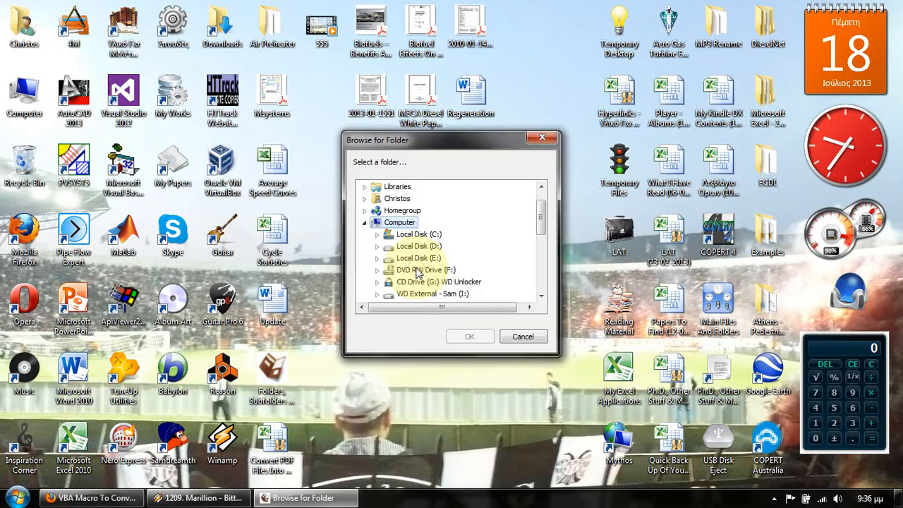
pyautogui.scroll(-3)
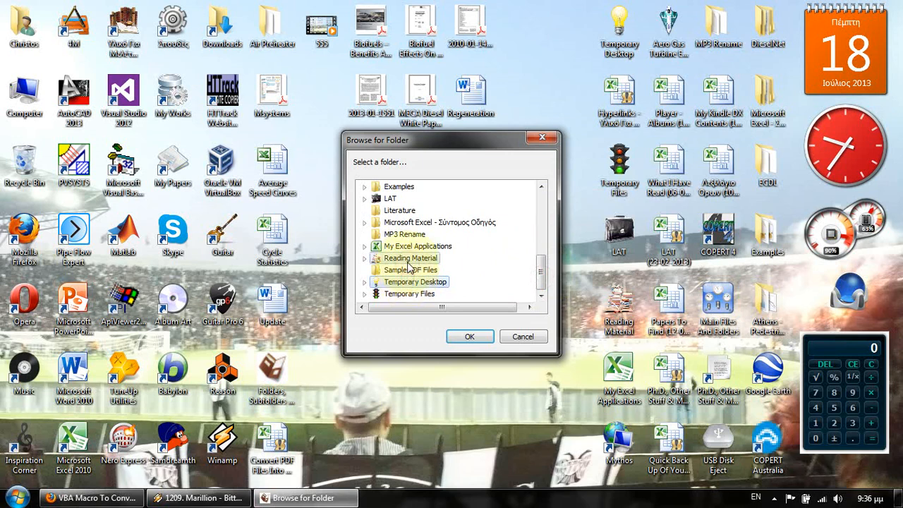
pyautogui.click(409, 270)
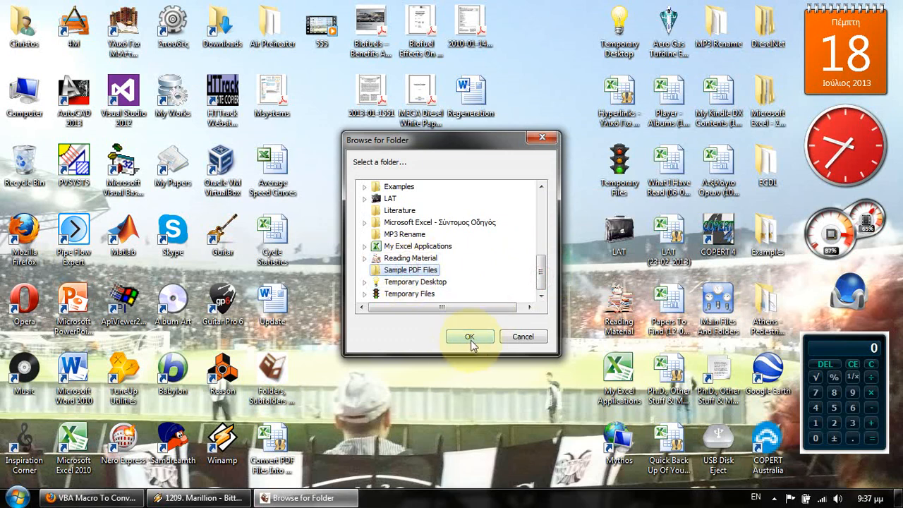
pyautogui.click(469, 336)
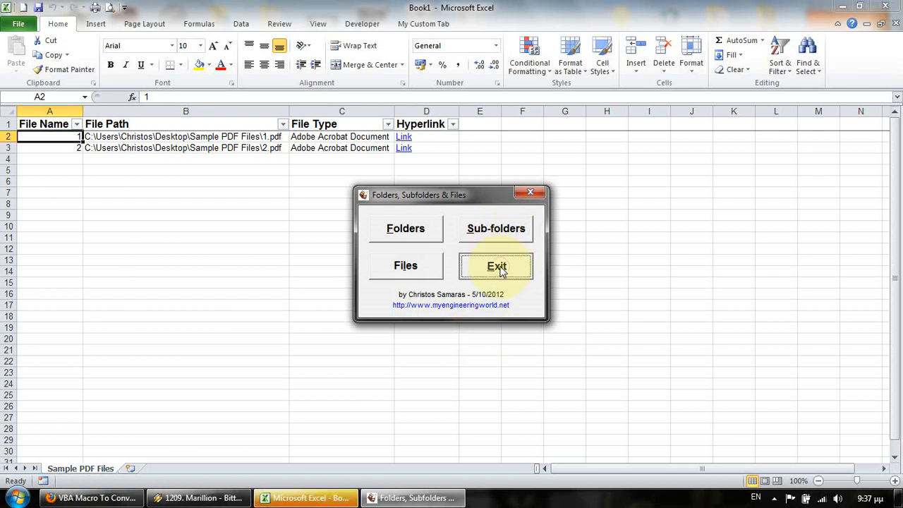
pyautogui.click(496, 265)
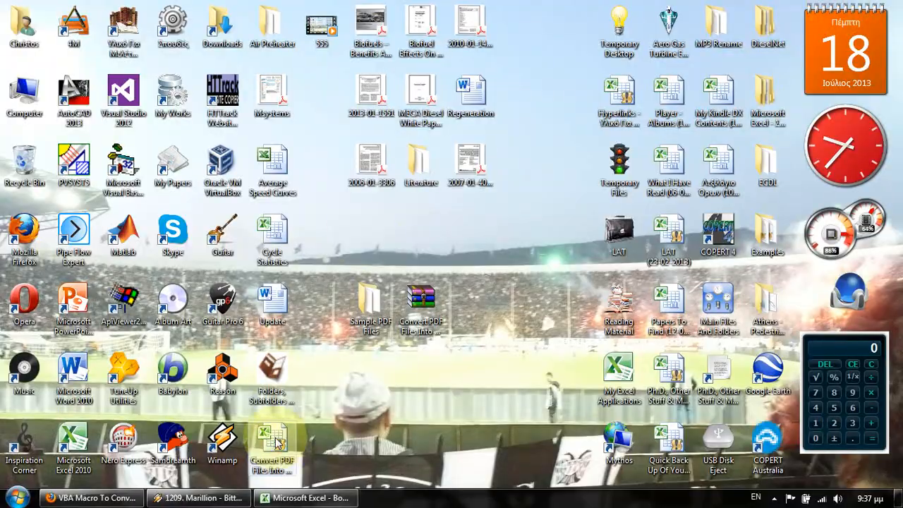
# Open the Convert PDF Files workbook with macros enabled and paste both PDF paths into column A
pyautogui.doubleClick(272, 444)
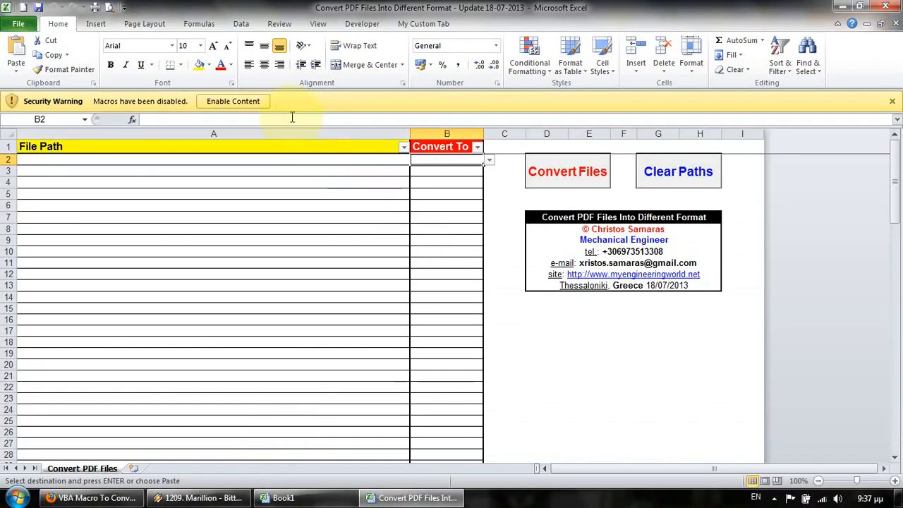
pyautogui.click(233, 101)
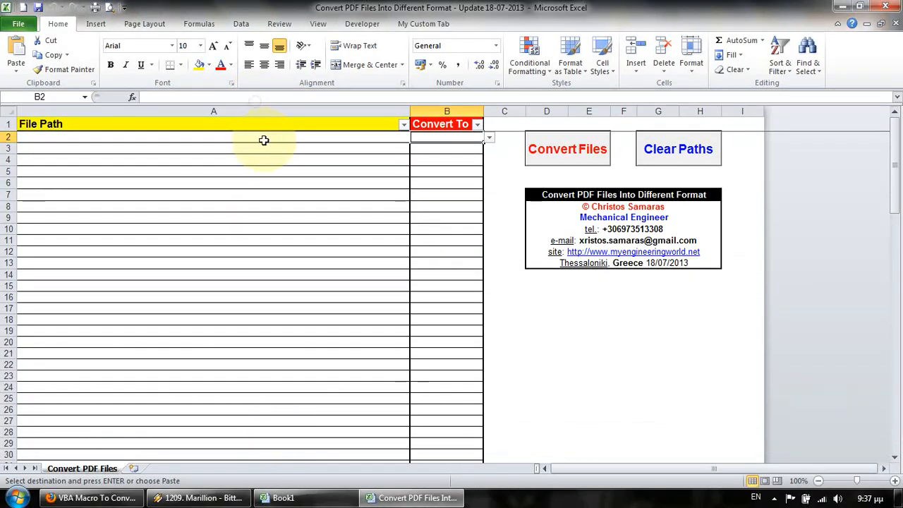
pyautogui.press('ctrl+v')
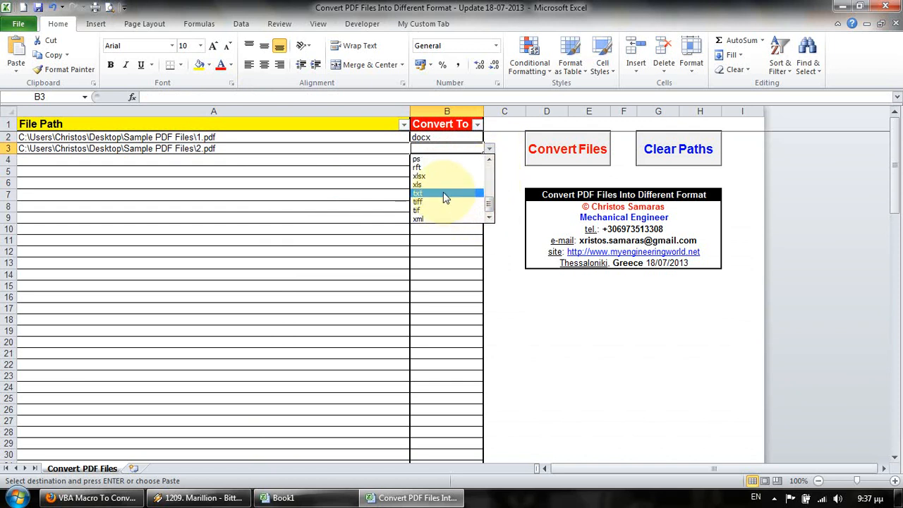
# Set the second file to txt, run Convert Files, and dismiss the Finished message
pyautogui.click(417, 192)
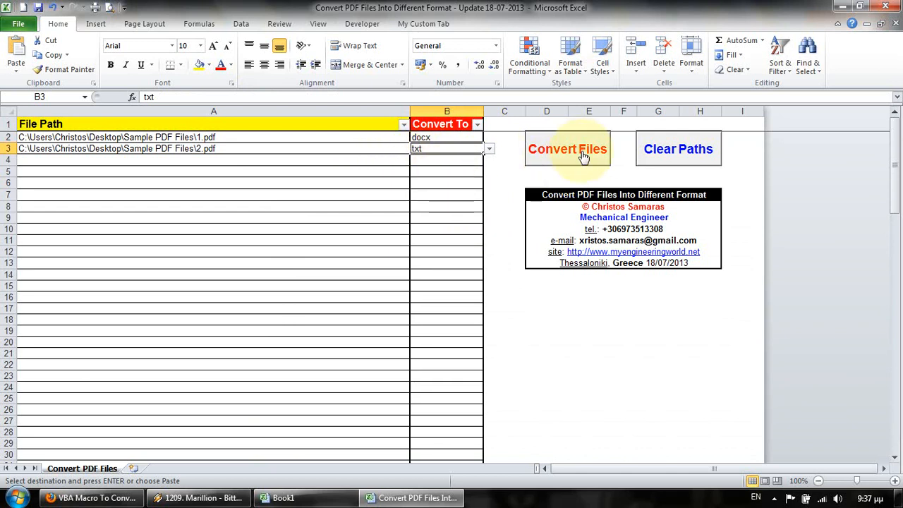
pyautogui.click(567, 150)
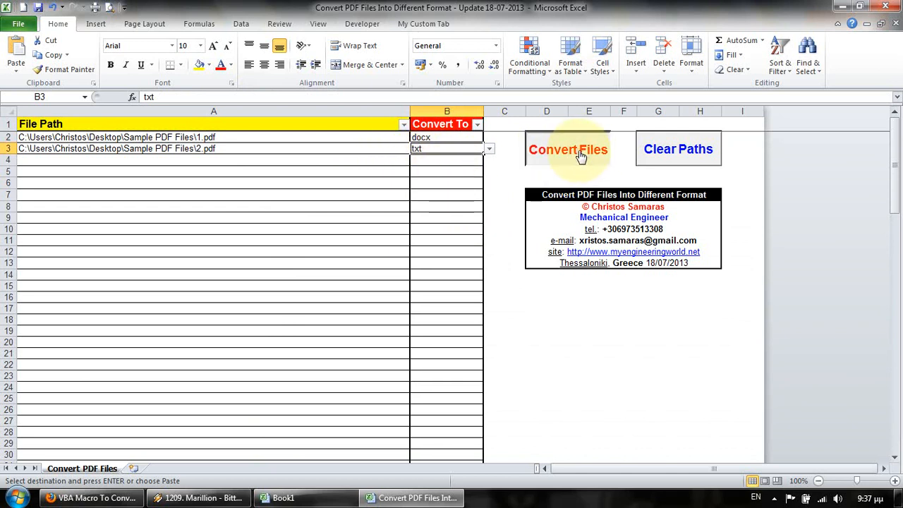
pyautogui.click(567, 149)
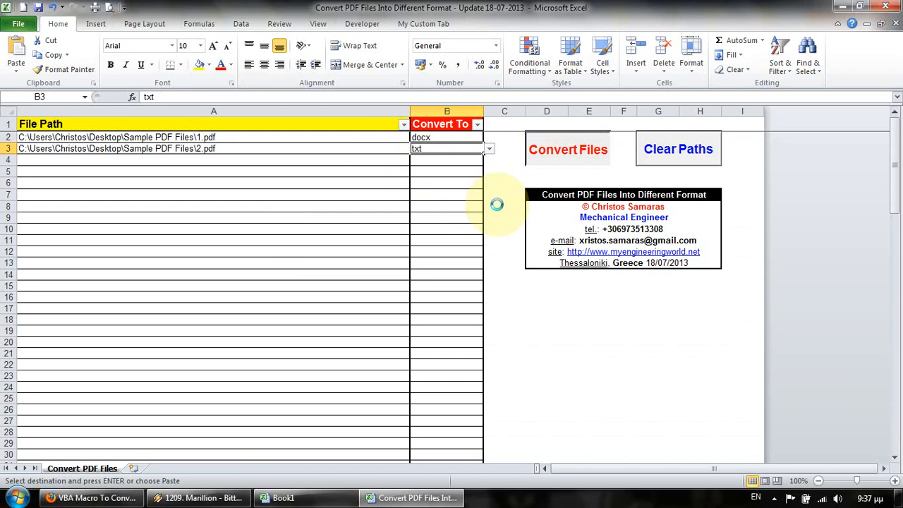
pyautogui.moveTo(497, 204)
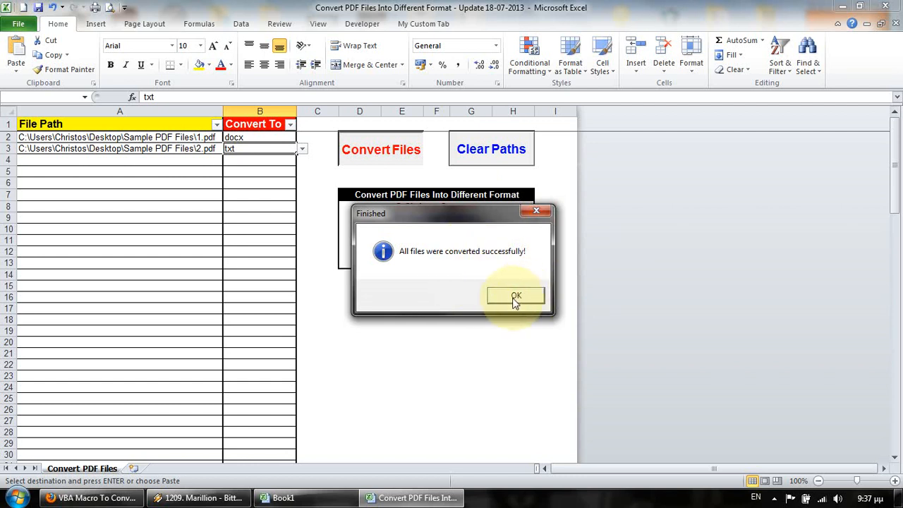
pyautogui.click(517, 295)
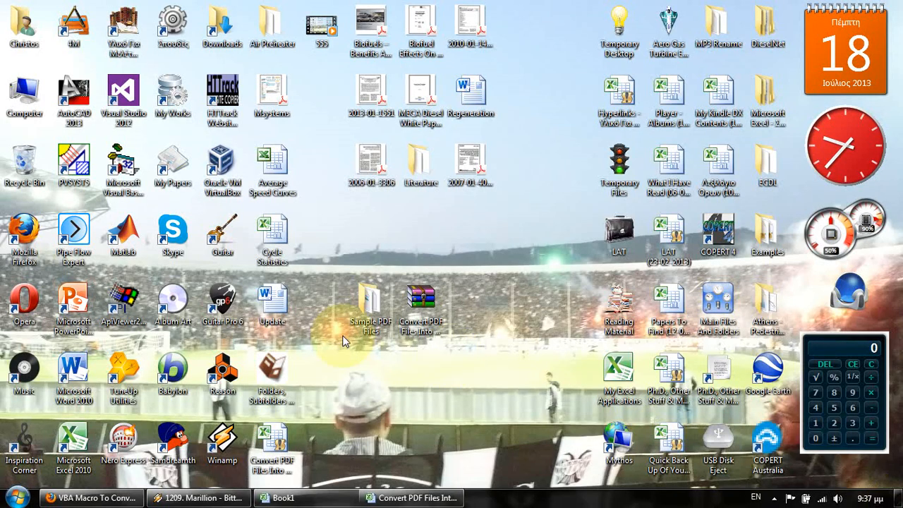
pyautogui.doubleClick(369, 303)
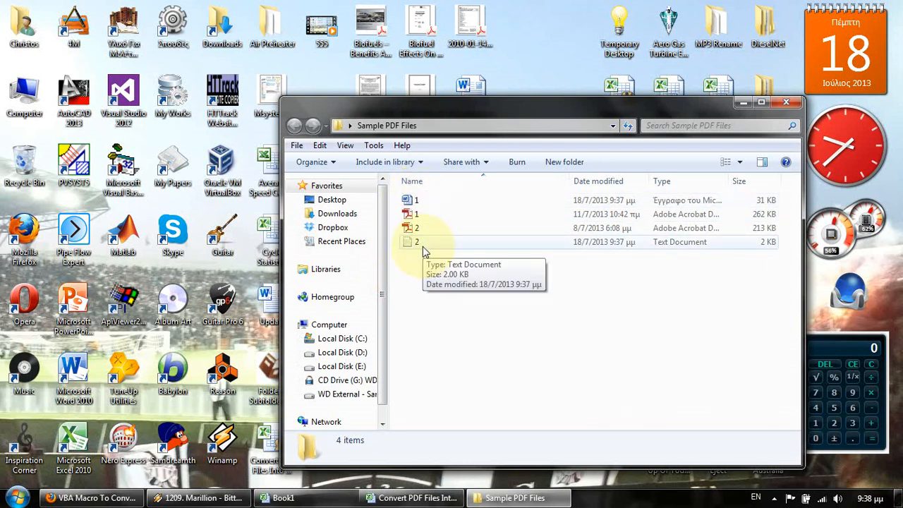
# Switch back from the Sample PDF Files folder to the conversion workbook
pyautogui.click(412, 496)
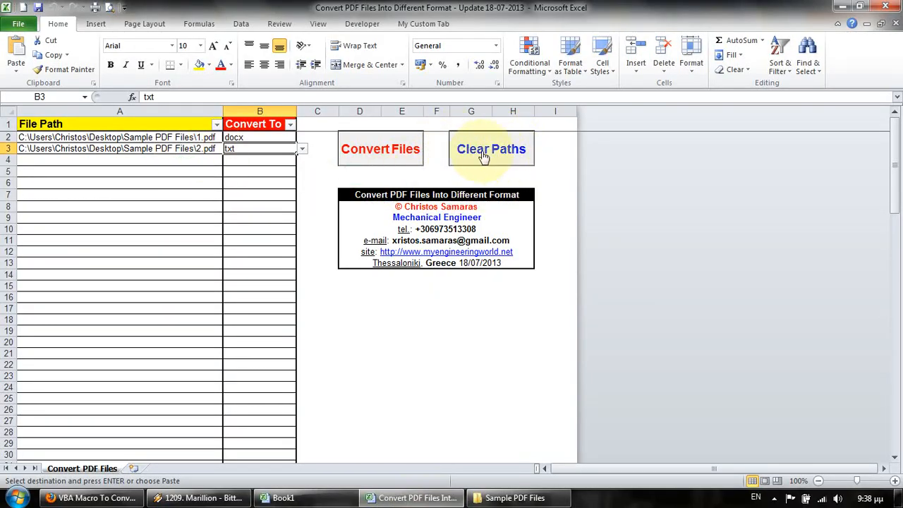
# Clear all file paths and conversion targets with the Clear Paths button
pyautogui.click(491, 150)
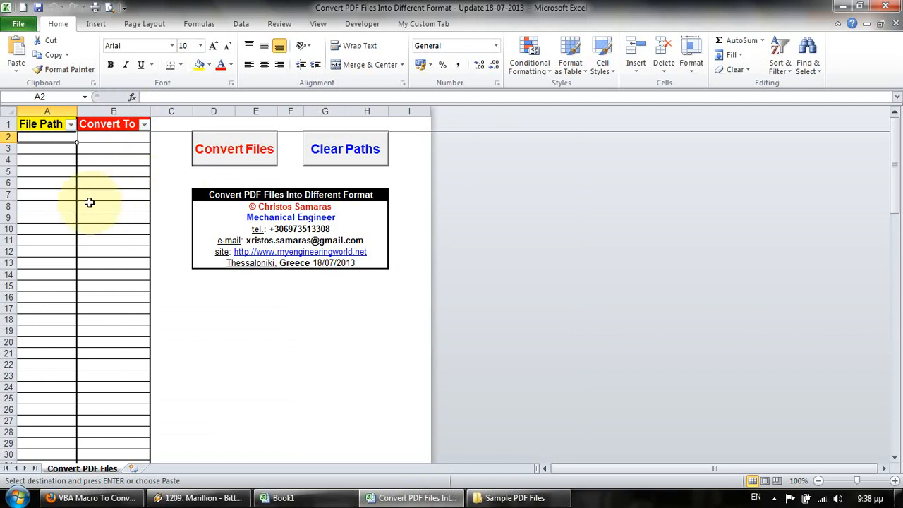
pyautogui.moveTo(129, 207)
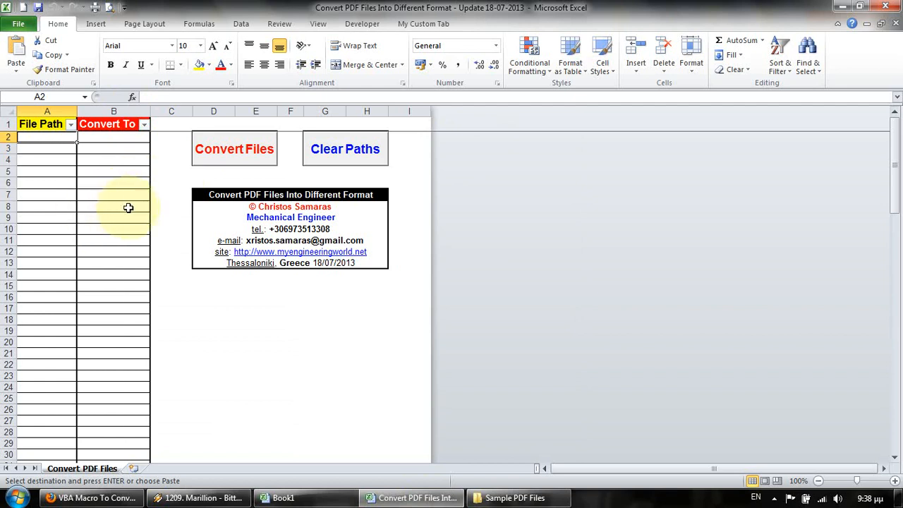